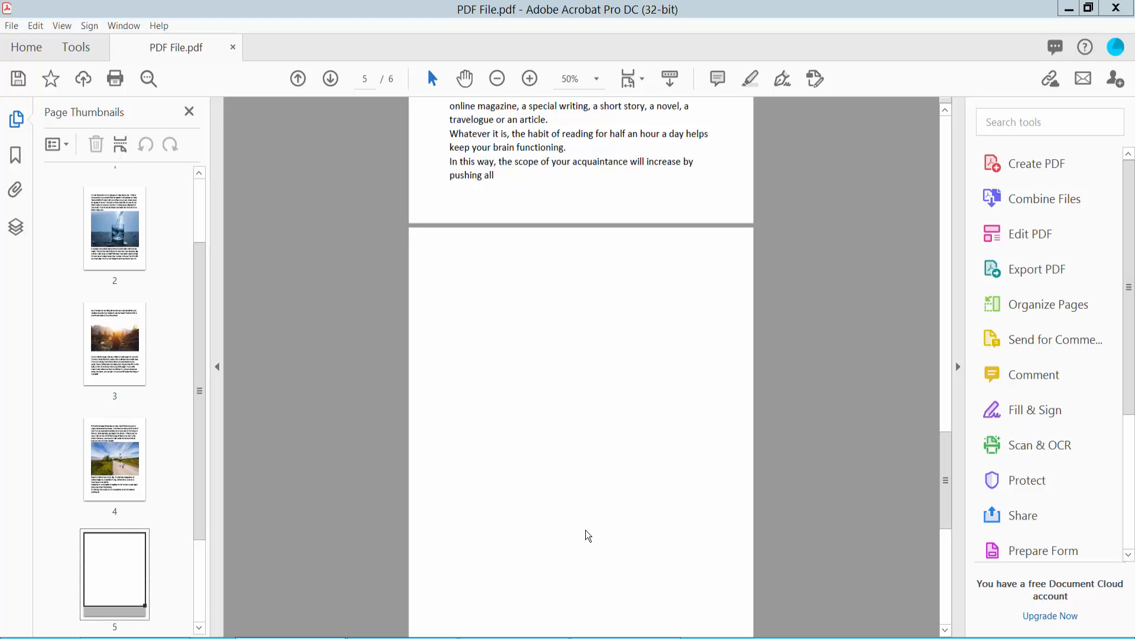
pyautogui.moveTo(686, 164)
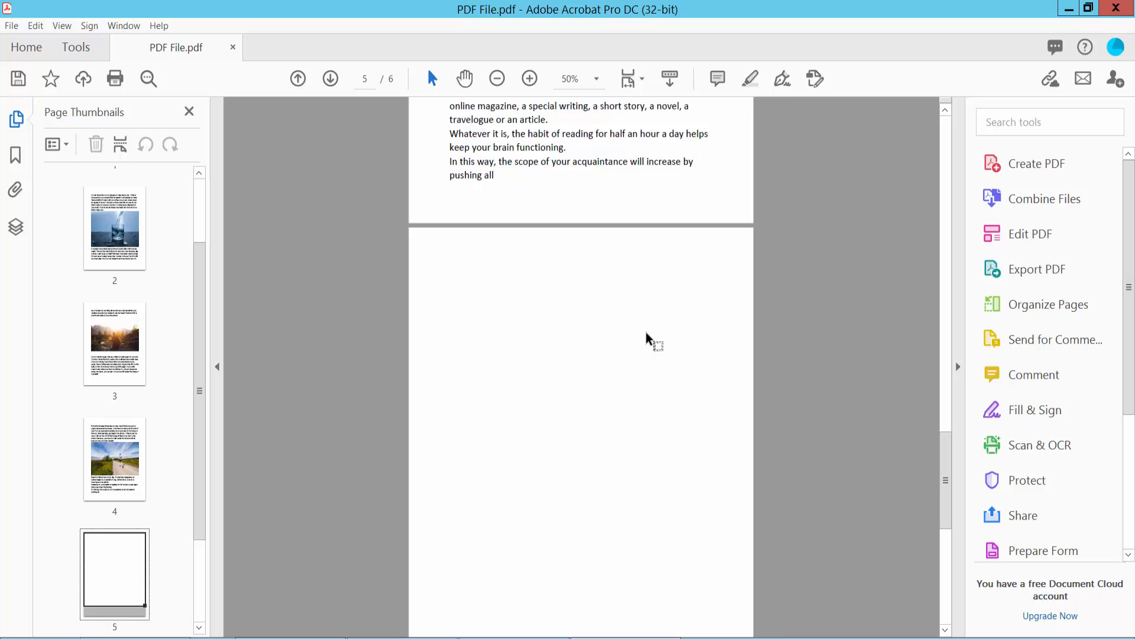
# Draw a rectangle comment on blank page 5 with the Rectangle drawing tool and select it.
pyautogui.click(530, 78)
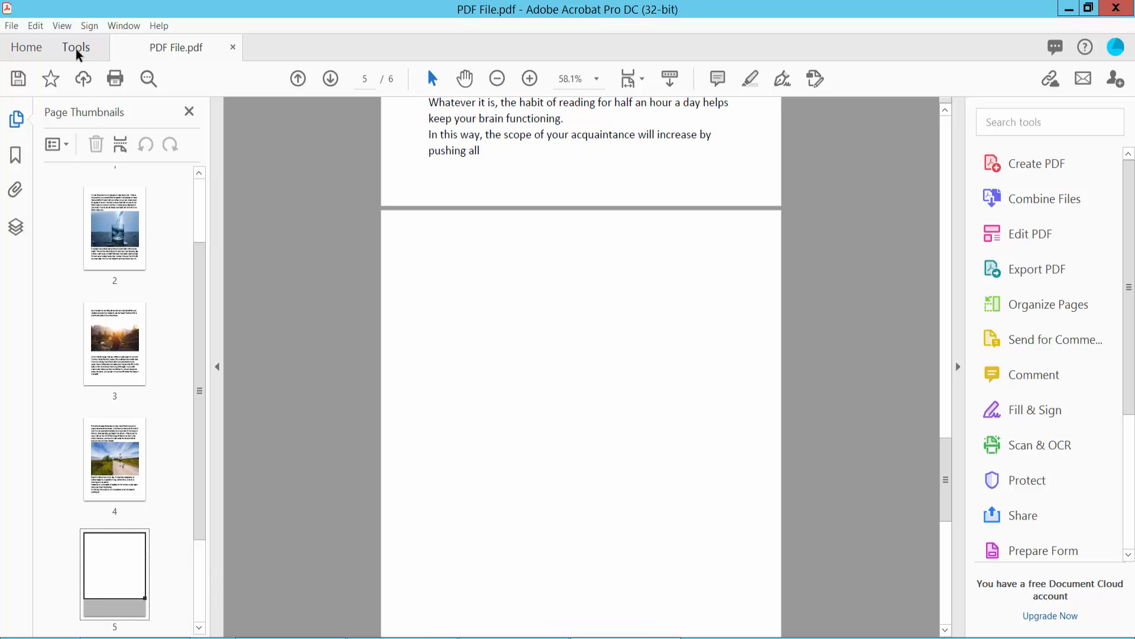
pyautogui.click(75, 47)
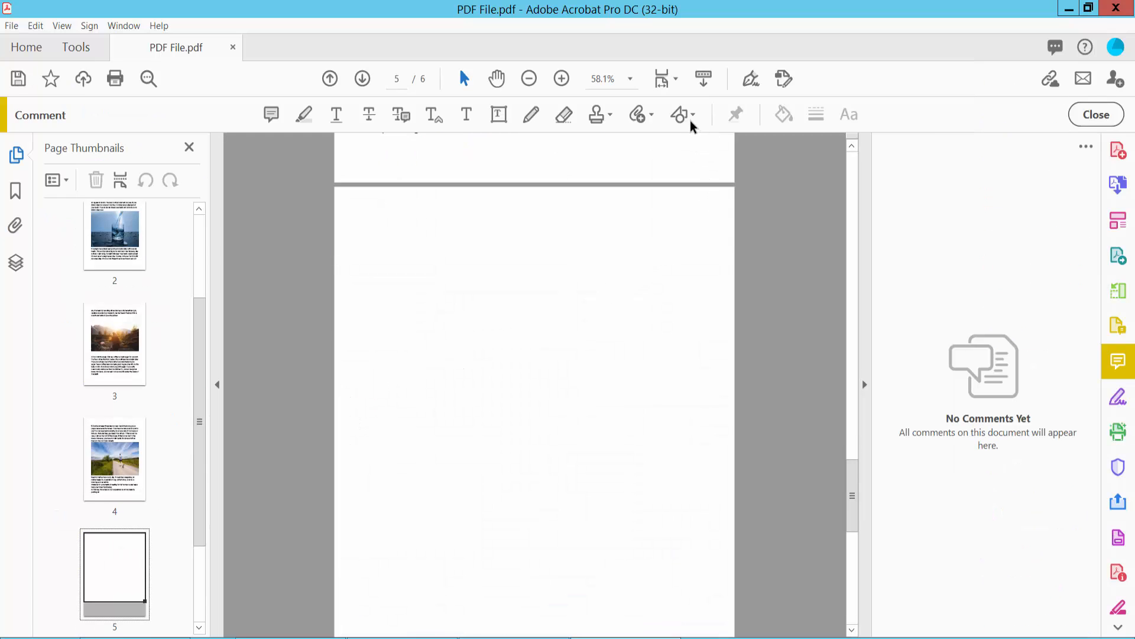
pyautogui.click(682, 114)
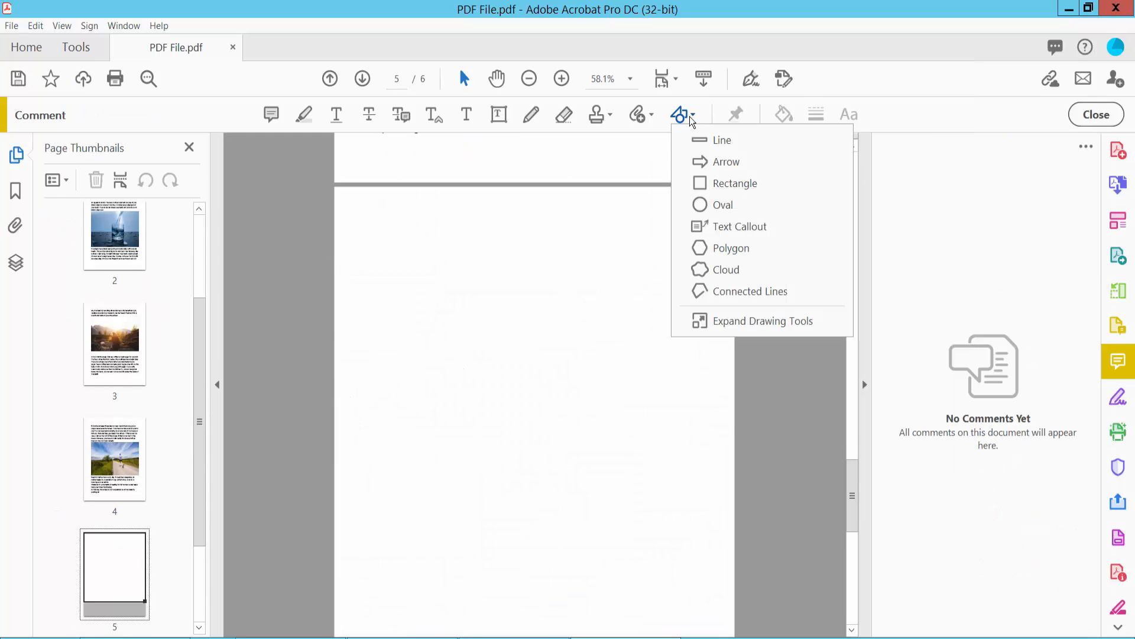
pyautogui.moveTo(702, 205)
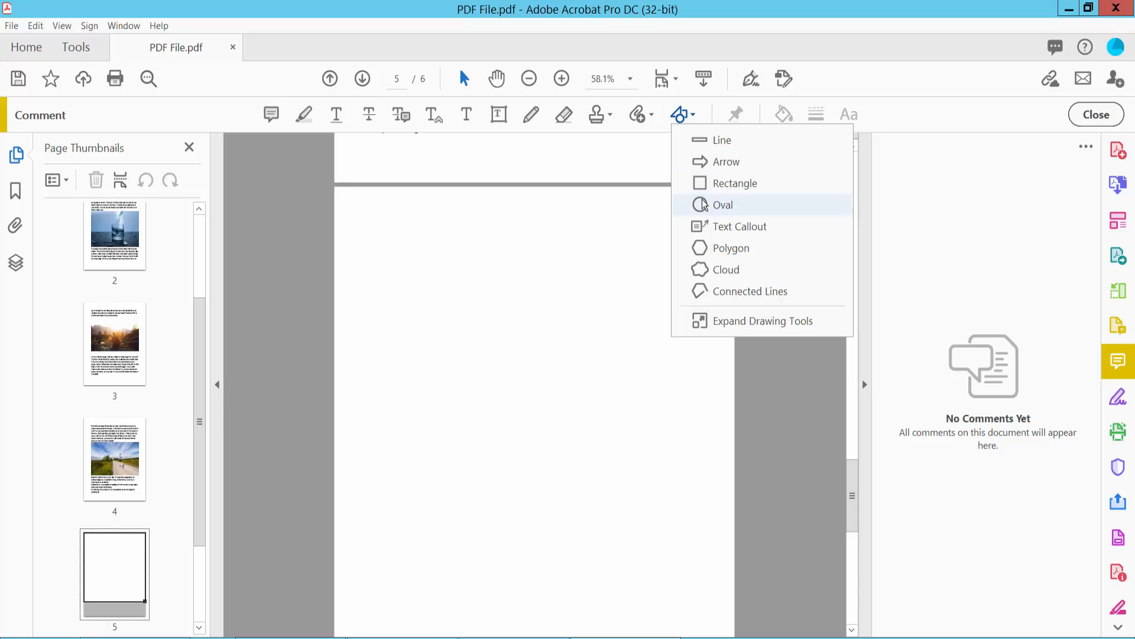
pyautogui.click(735, 183)
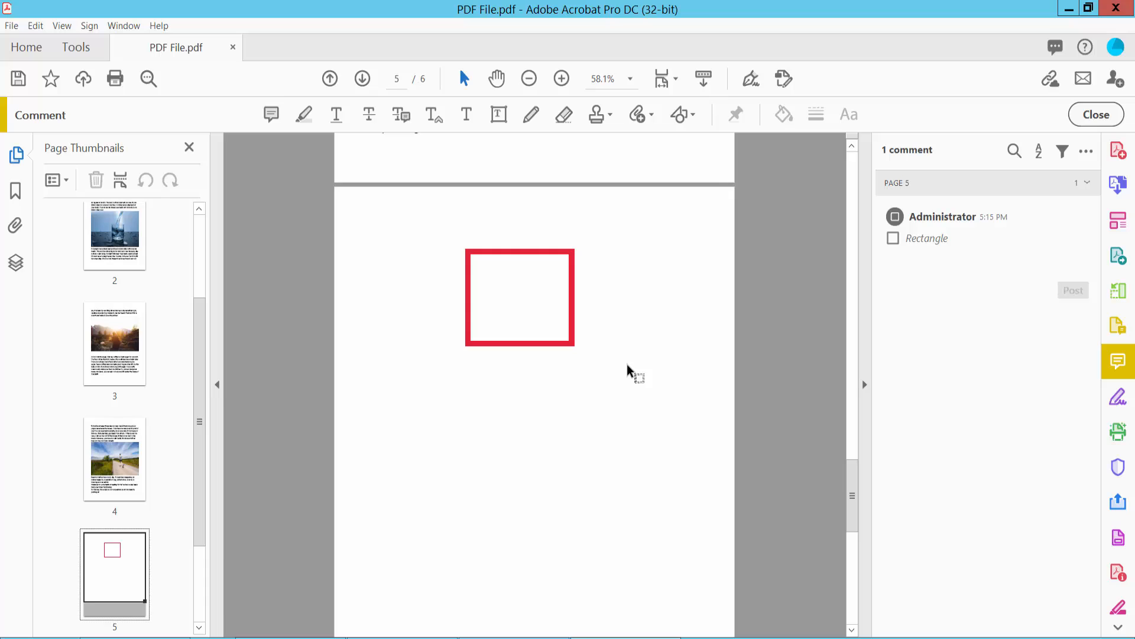
pyautogui.click(519, 297)
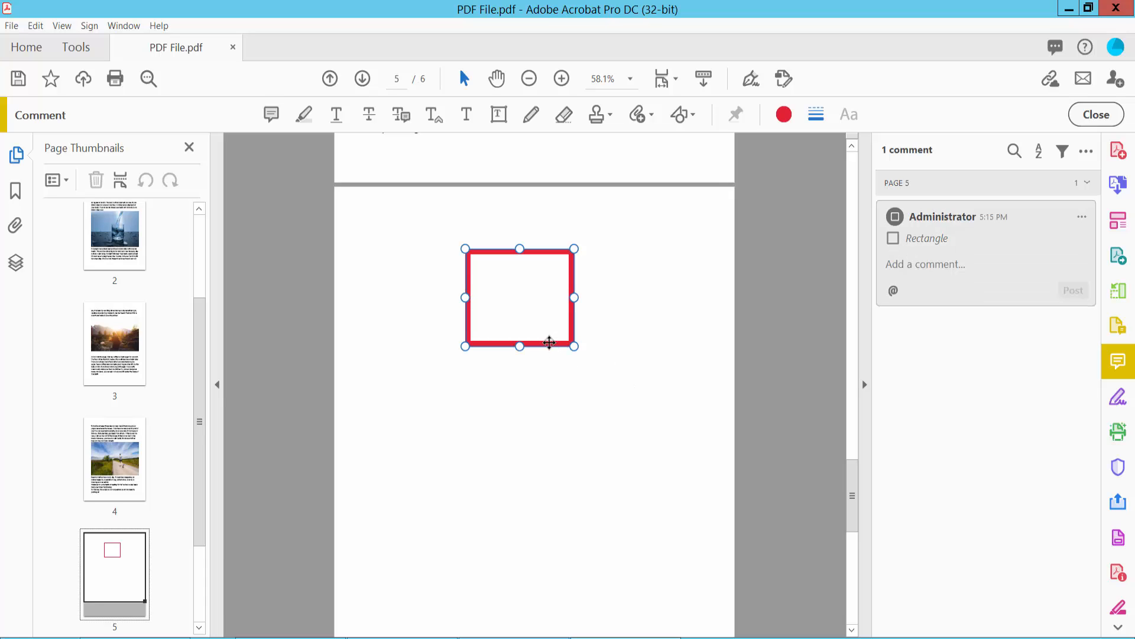
# Set the rectangle's border color to bright green in its Properties.
pyautogui.rightClick(549, 345)
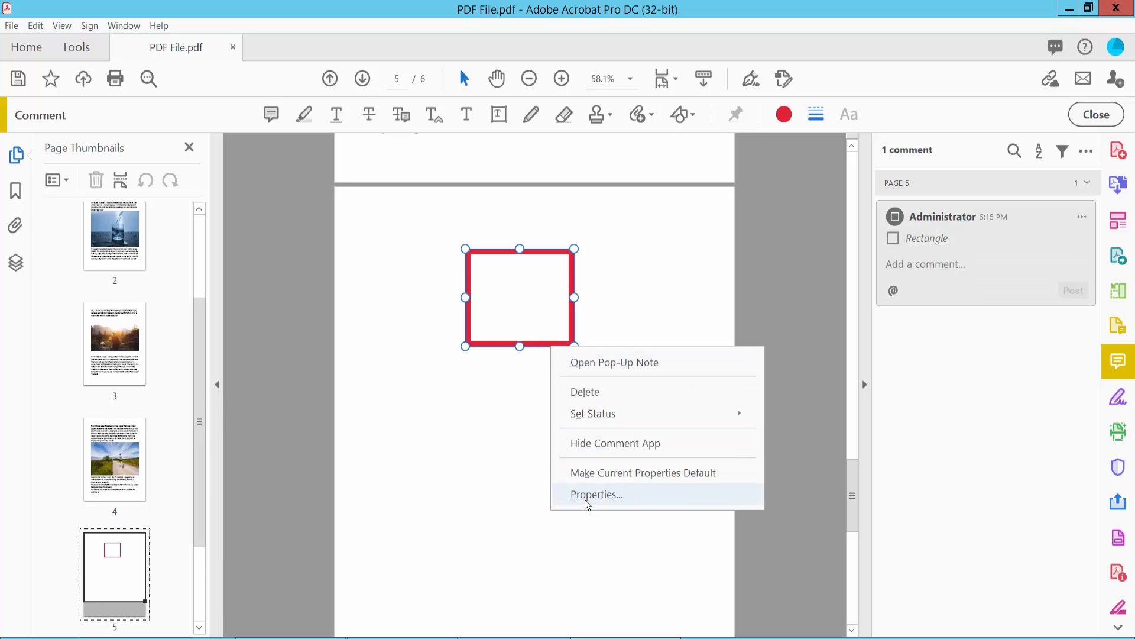
pyautogui.click(596, 494)
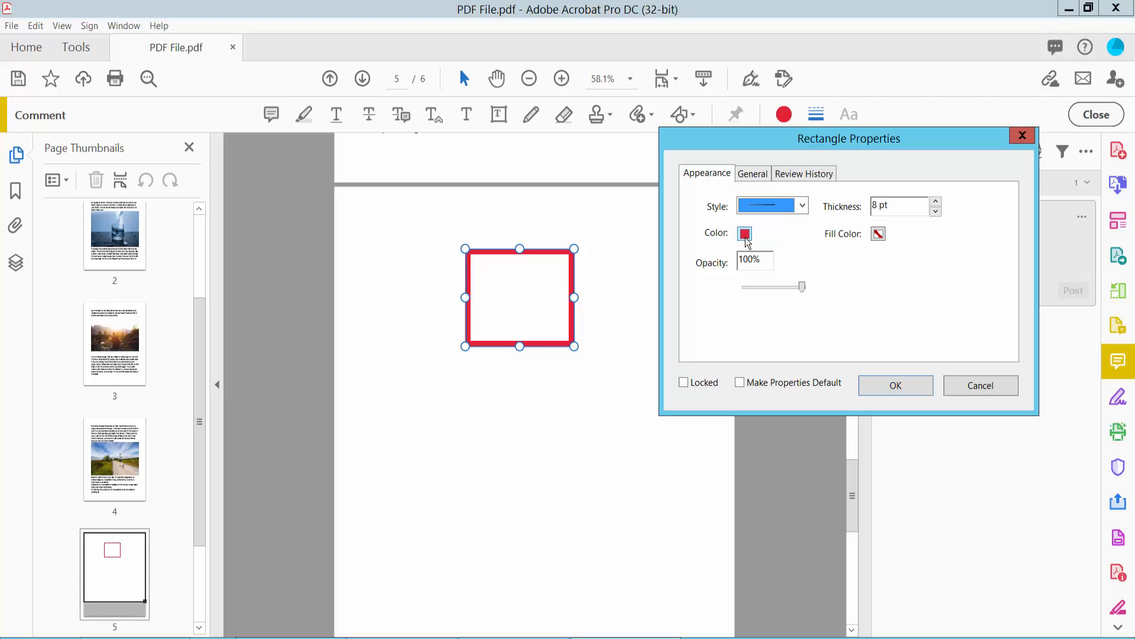
pyautogui.click(744, 232)
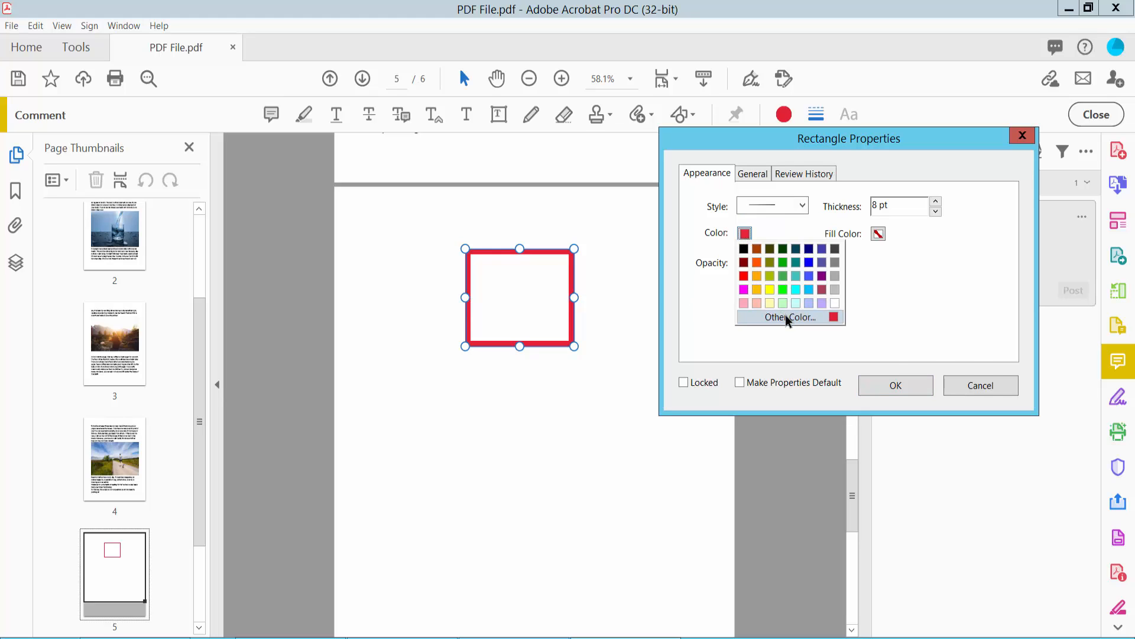
pyautogui.click(788, 317)
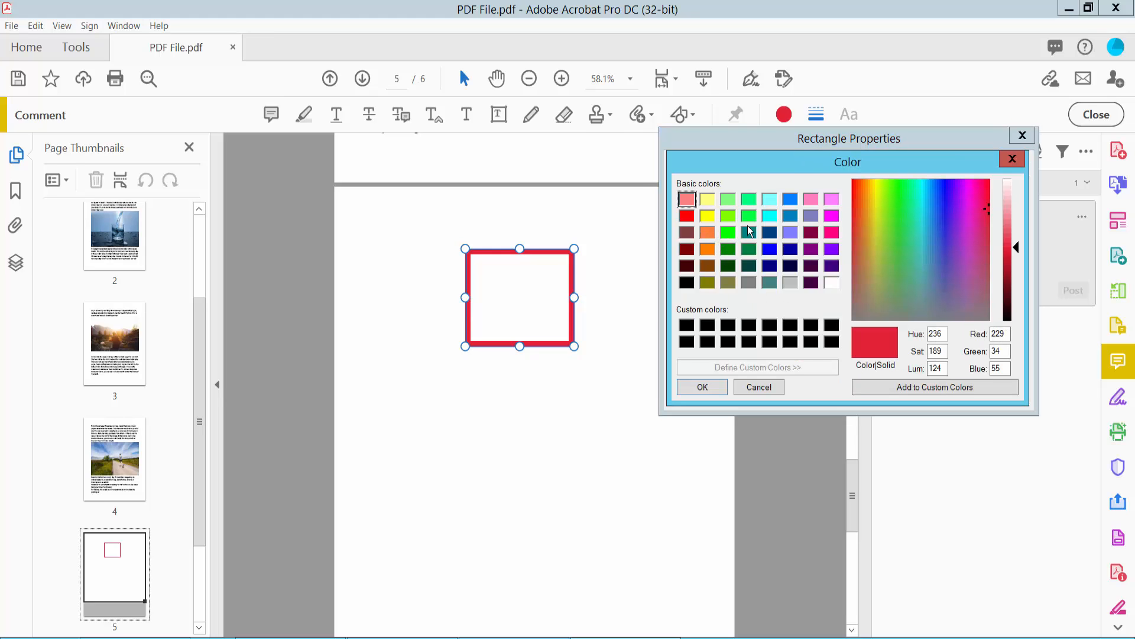
pyautogui.click(728, 232)
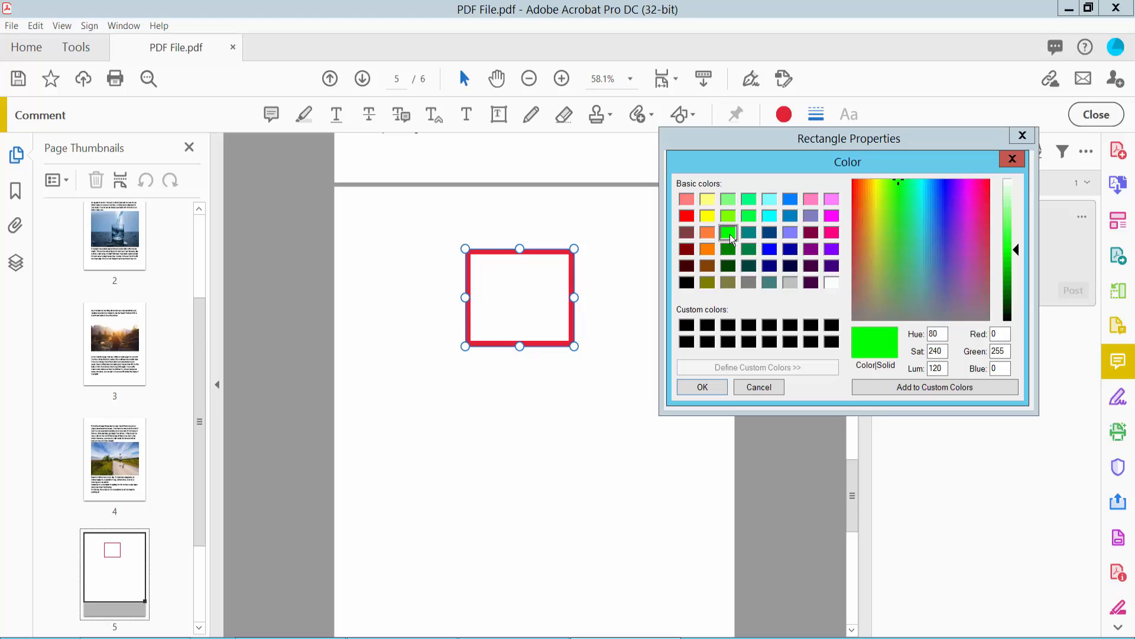
pyautogui.click(700, 386)
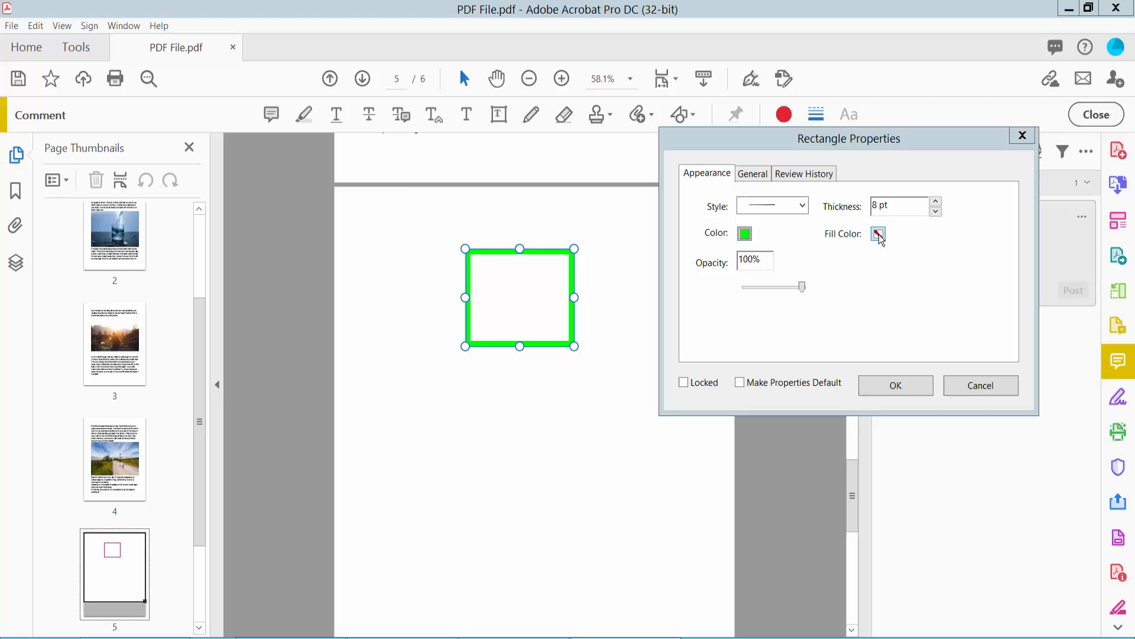
# Set the rectangle's fill to a custom teal and apply the new properties.
pyautogui.click(878, 233)
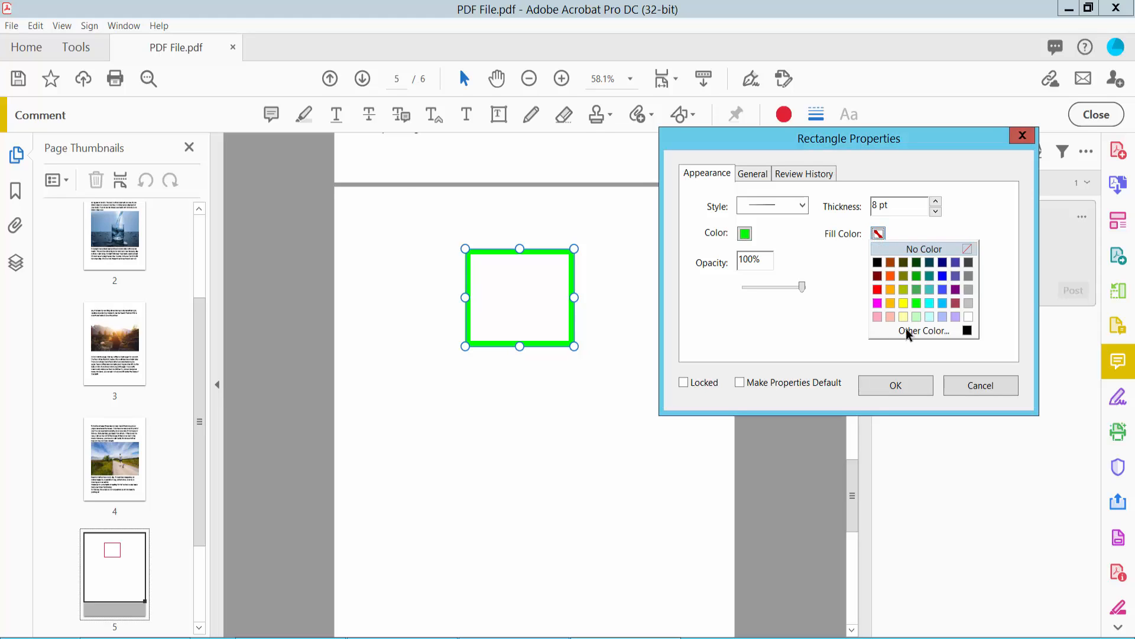
pyautogui.moveTo(955, 307)
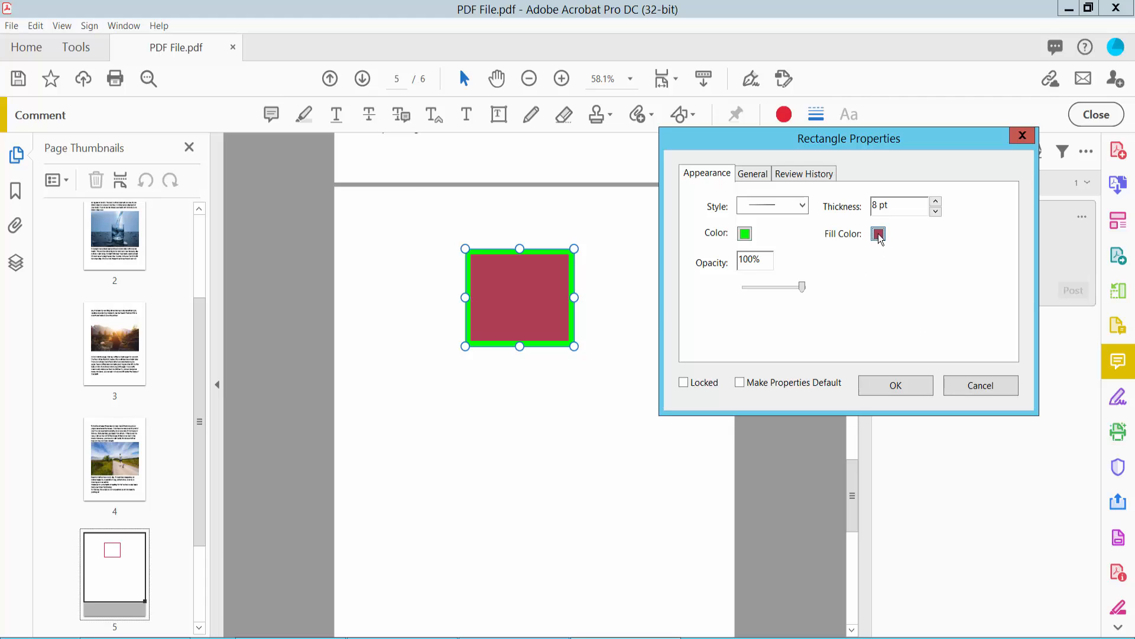
pyautogui.click(879, 233)
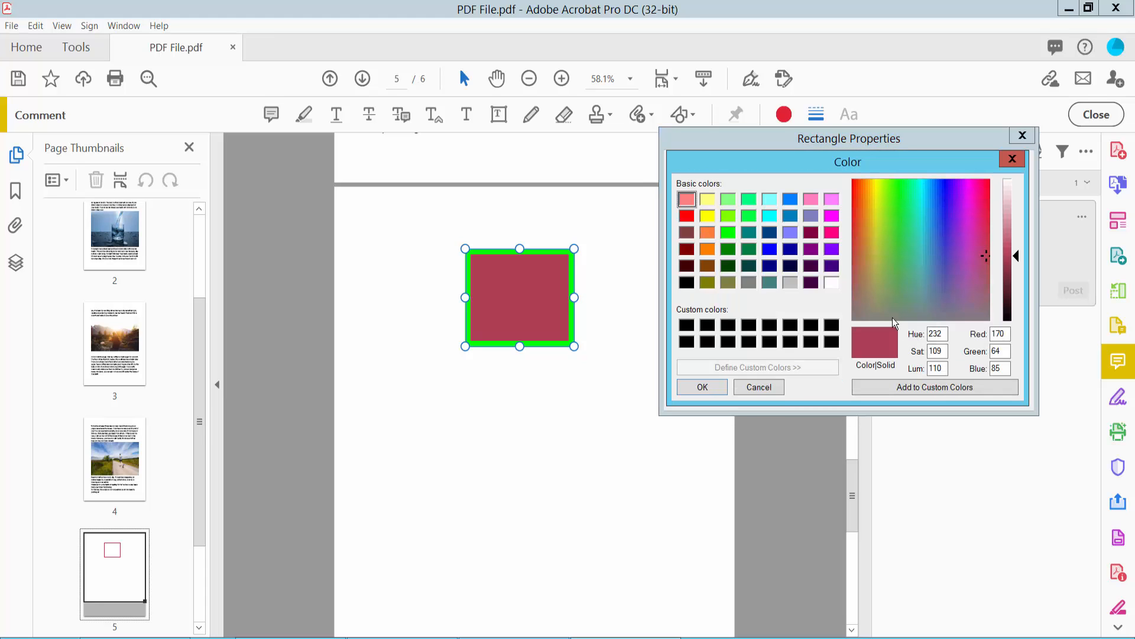
pyautogui.click(928, 282)
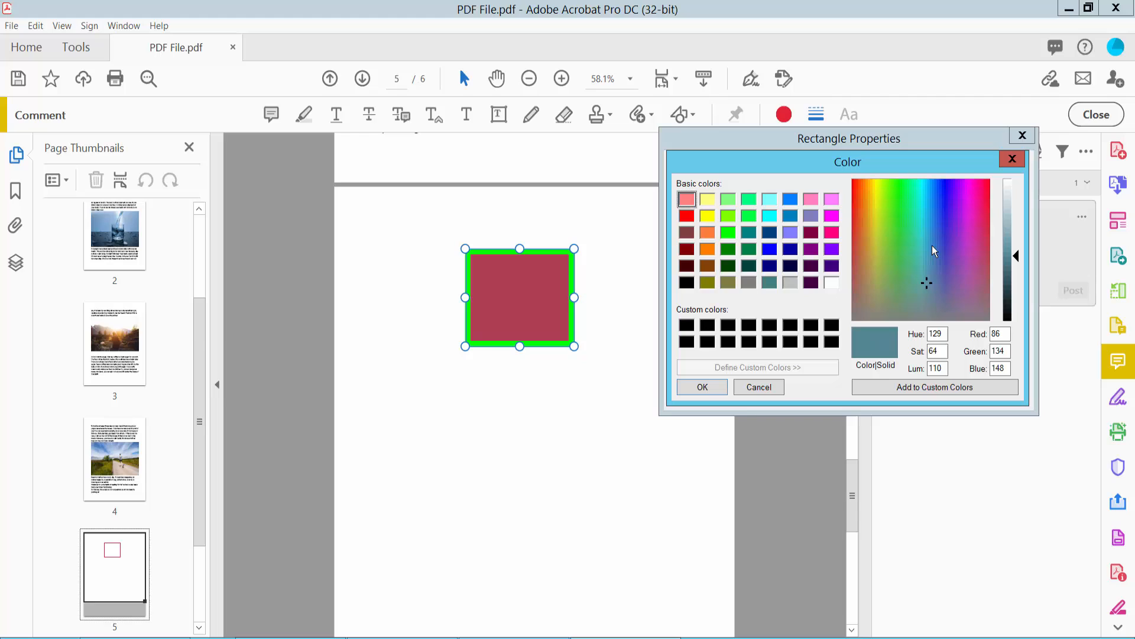
pyautogui.click(922, 254)
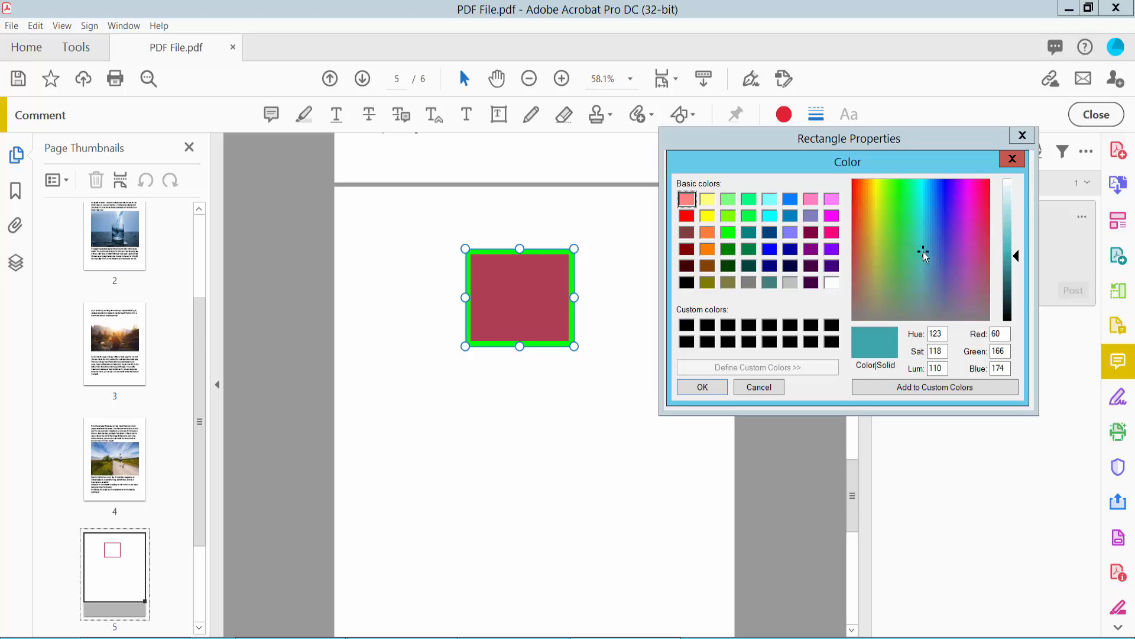
pyautogui.click(701, 387)
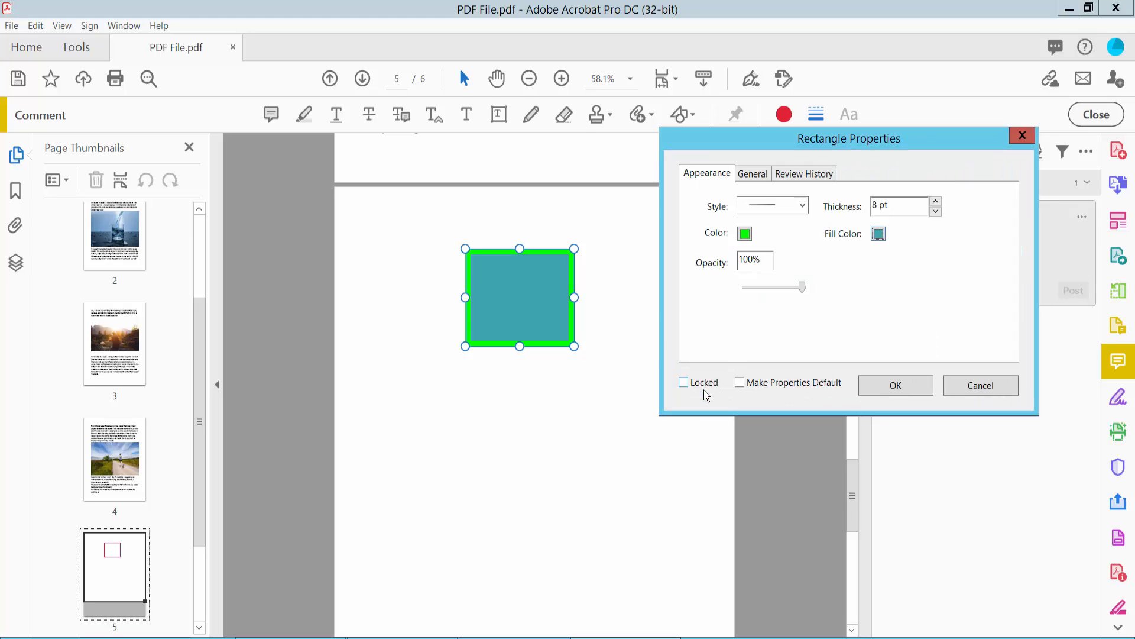
pyautogui.click(894, 384)
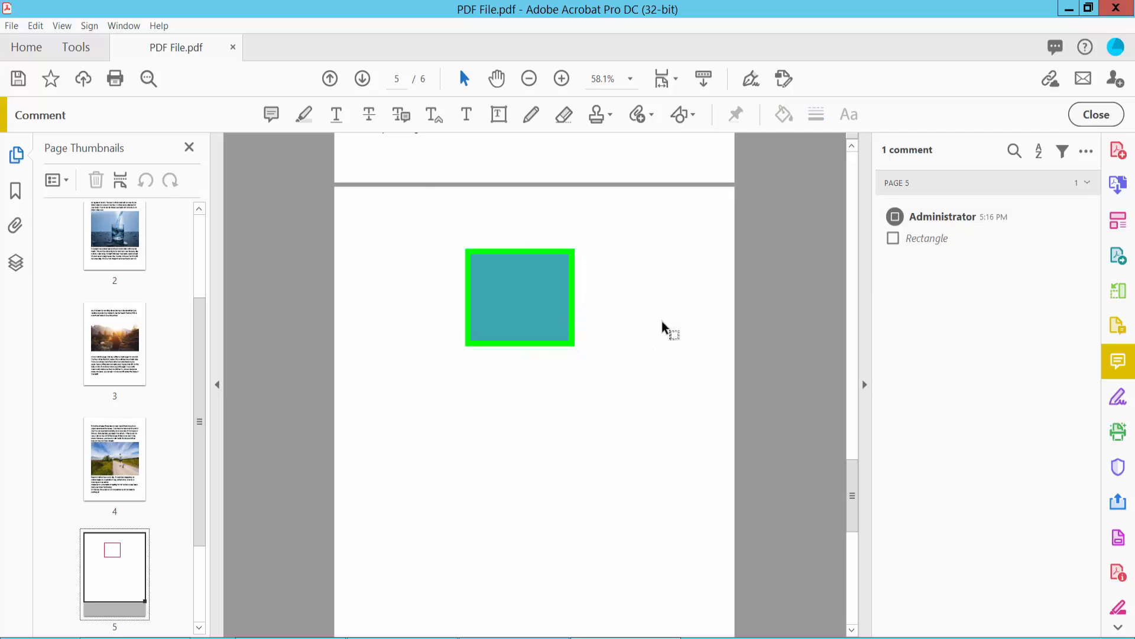
# Zoom to 66.7% and draw an oval comment below the teal rectangle.
pyautogui.click(561, 78)
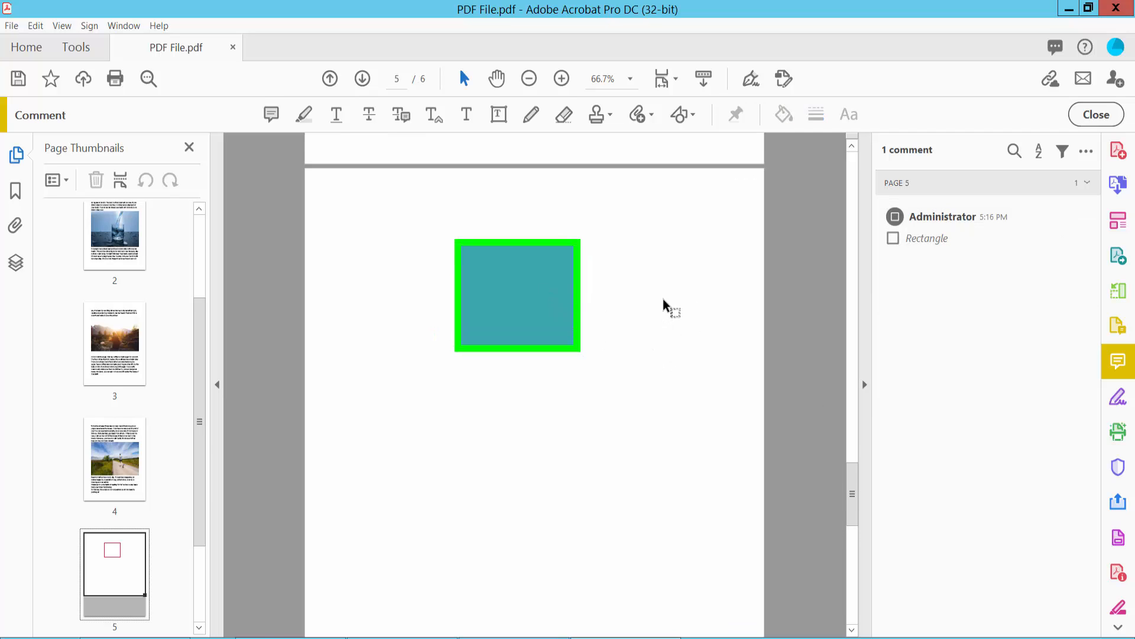
pyautogui.click(679, 114)
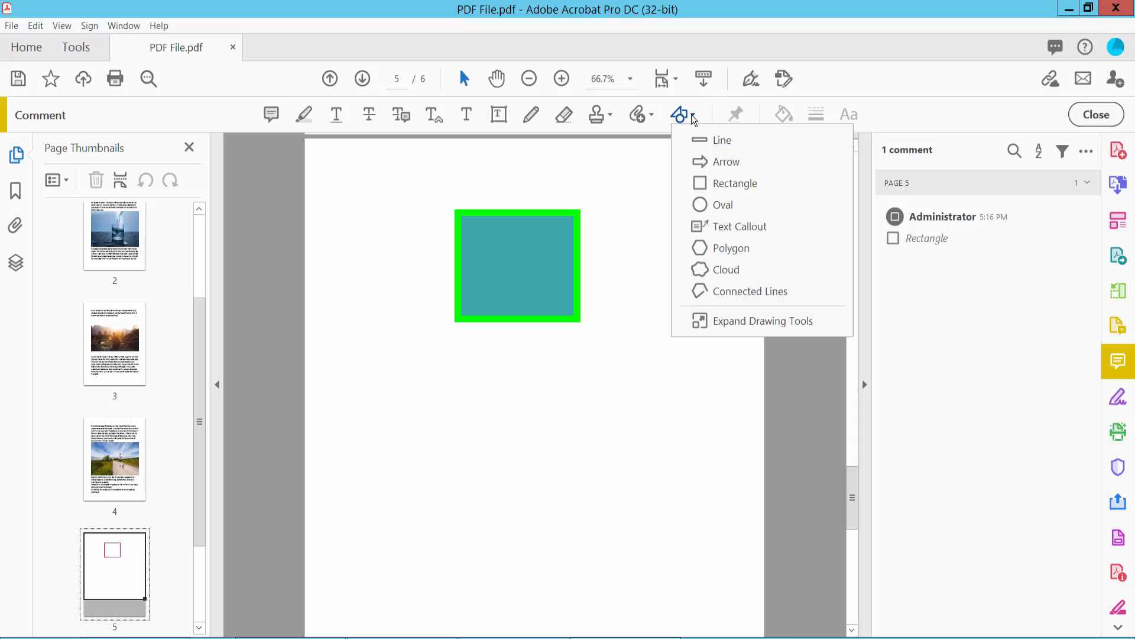
pyautogui.click(722, 204)
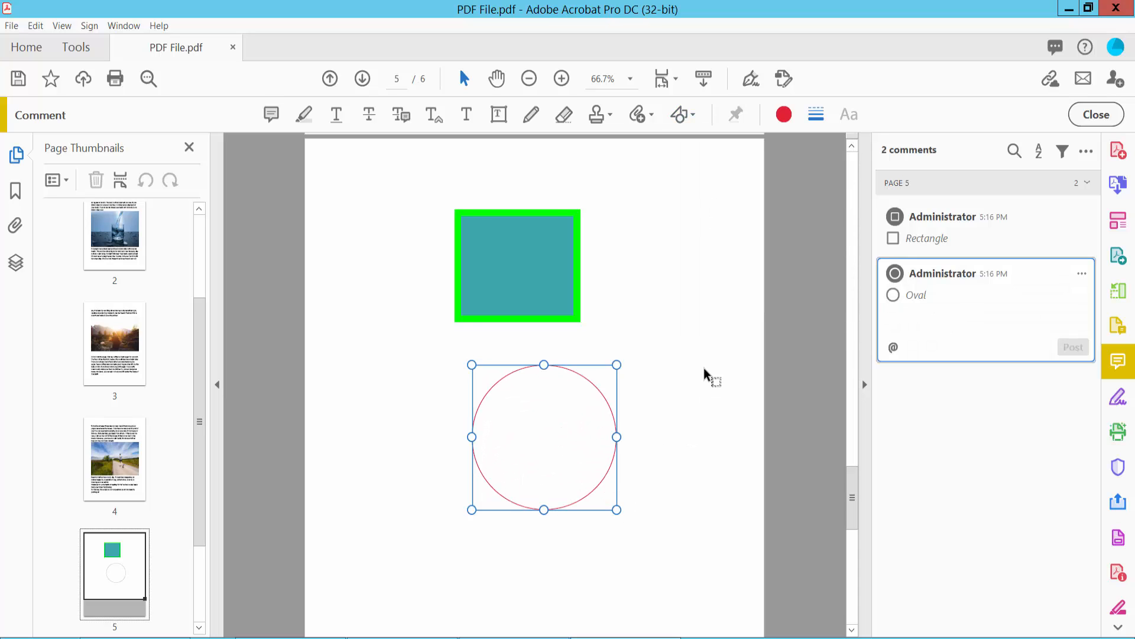
pyautogui.rightClick(544, 435)
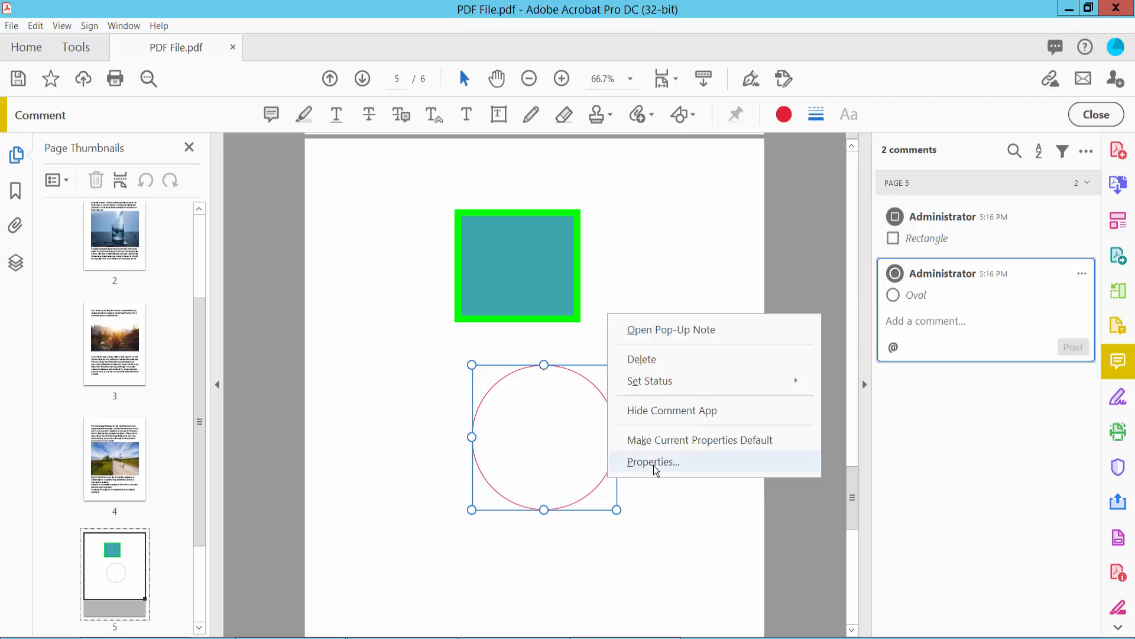
# Give the oval a 6 pt thick magenta outline in its Properties.
pyautogui.click(651, 461)
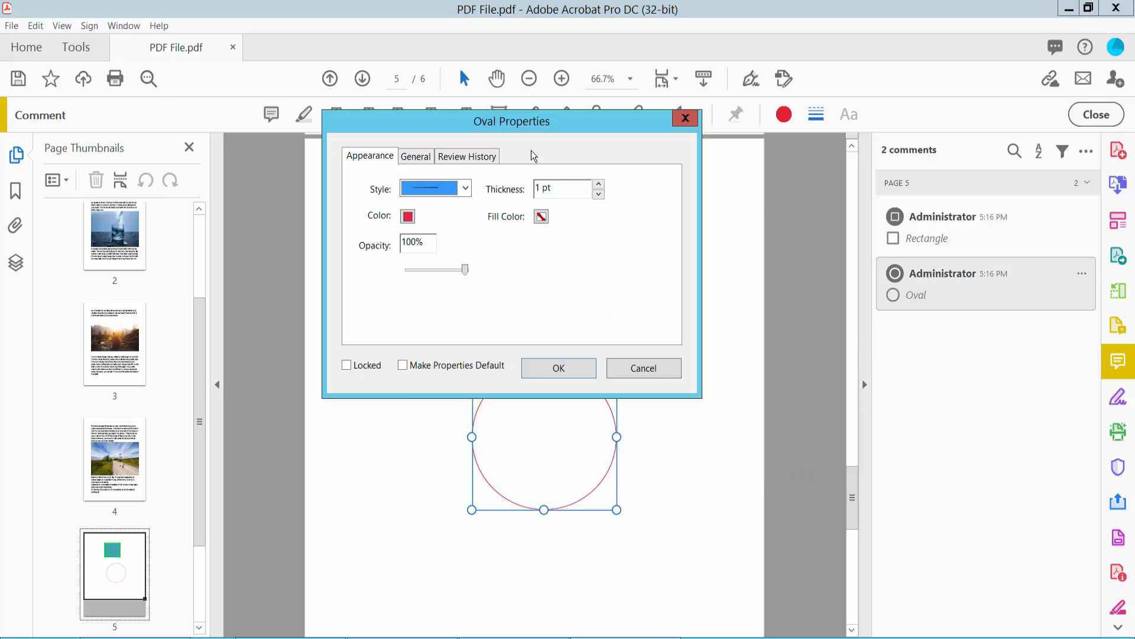
pyautogui.click(857, 203)
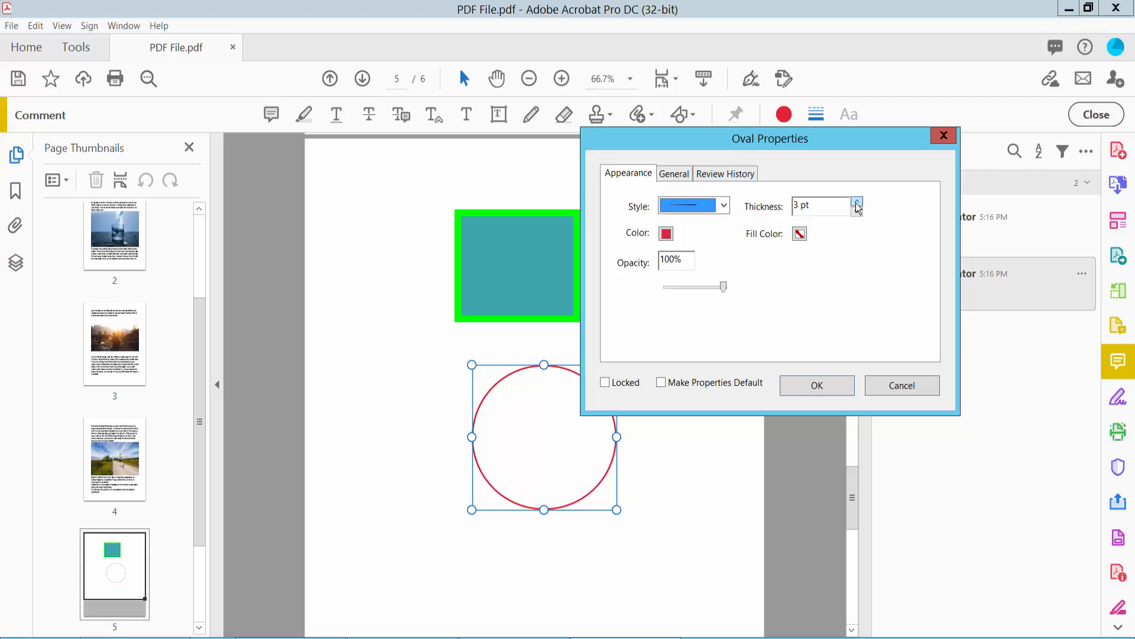
pyautogui.click(857, 200)
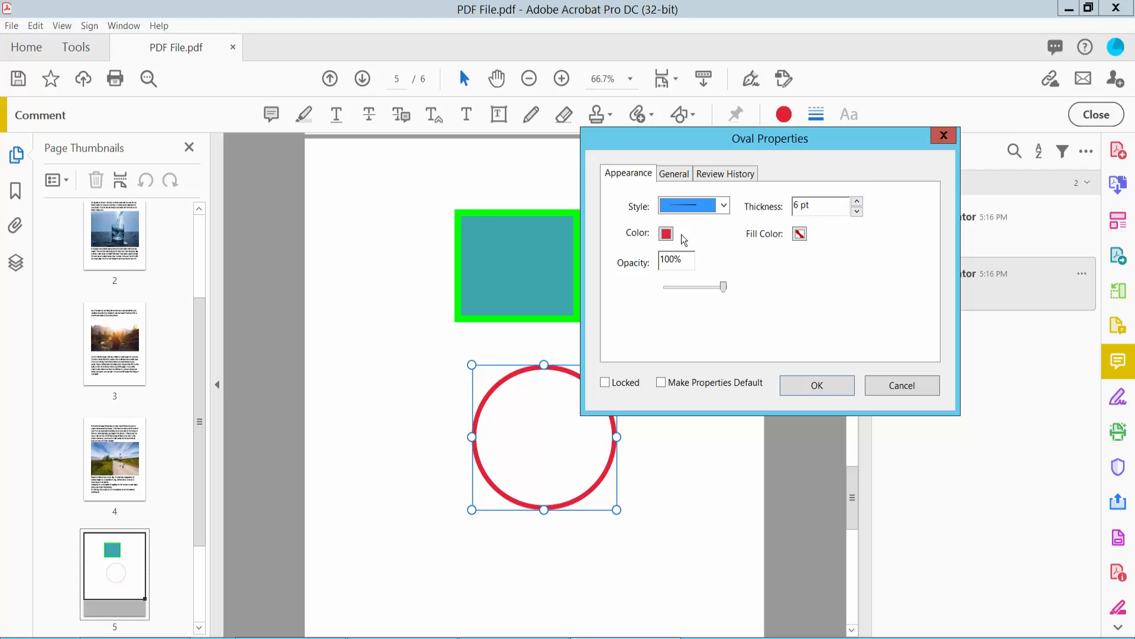
pyautogui.click(665, 233)
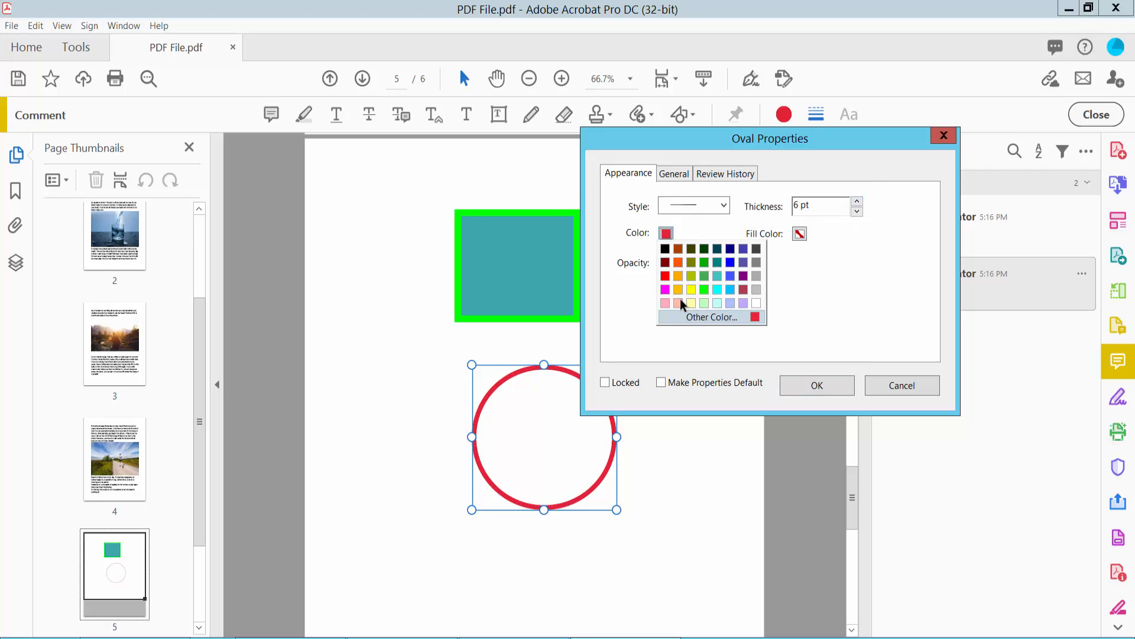
pyautogui.click(665, 289)
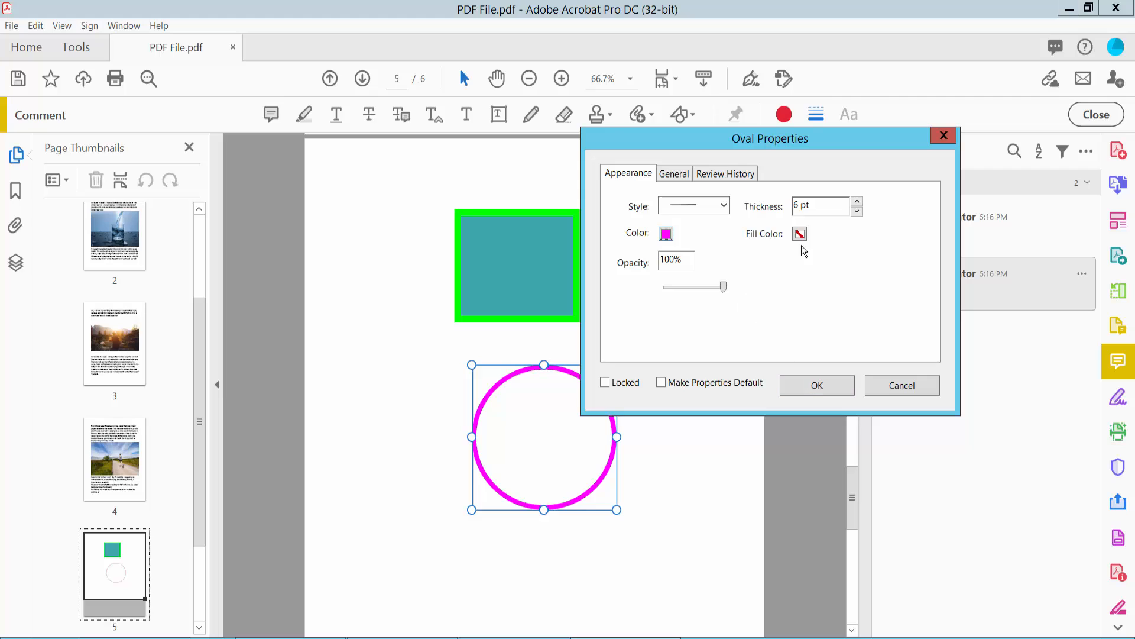
pyautogui.click(799, 233)
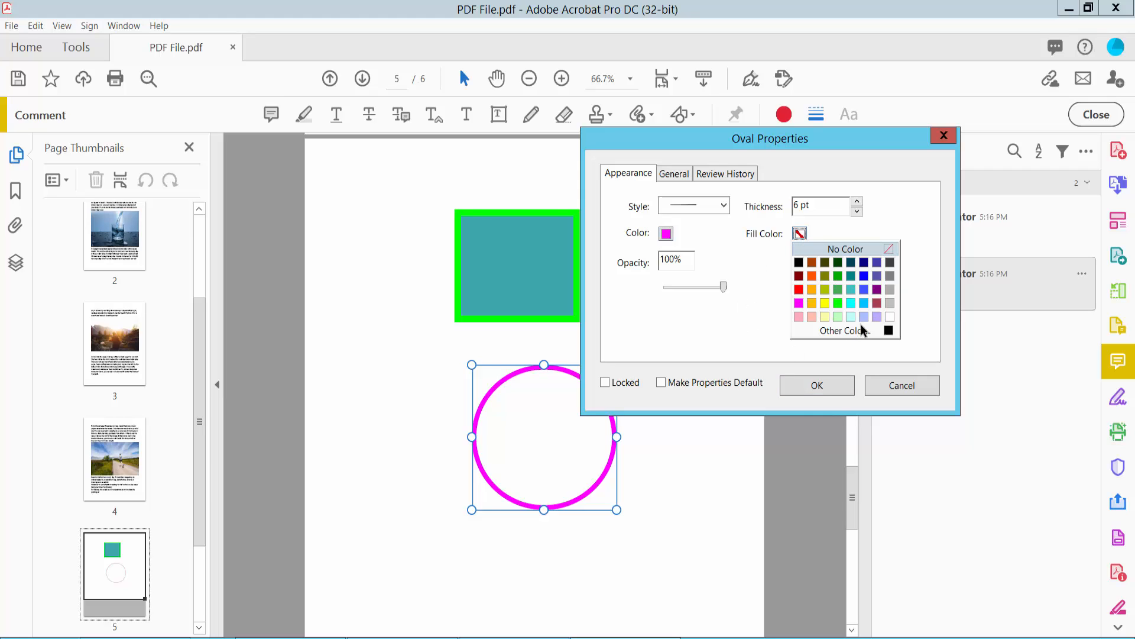
# Fill the oval with a custom dark pink, apply it, and deselect to view.
pyautogui.click(836, 330)
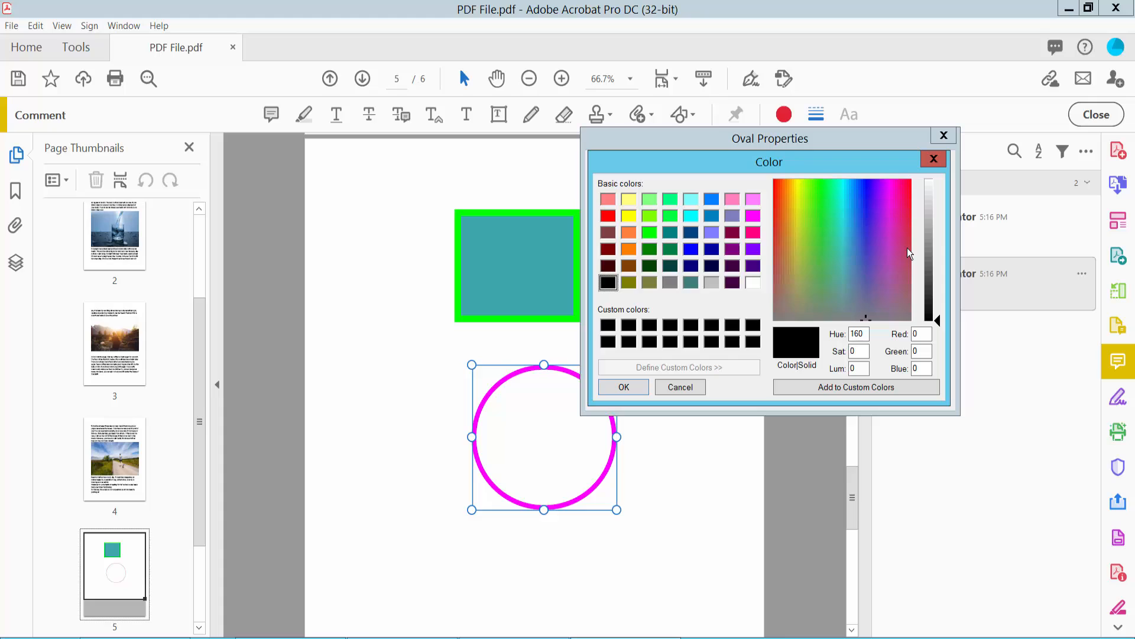
pyautogui.click(836, 256)
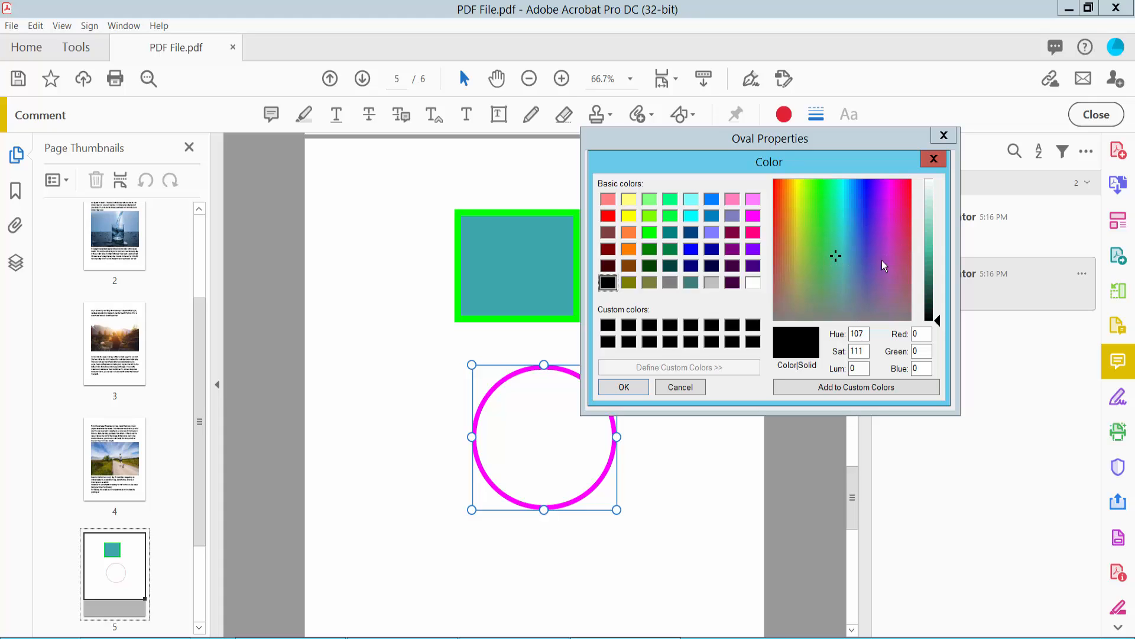
pyautogui.click(835, 256)
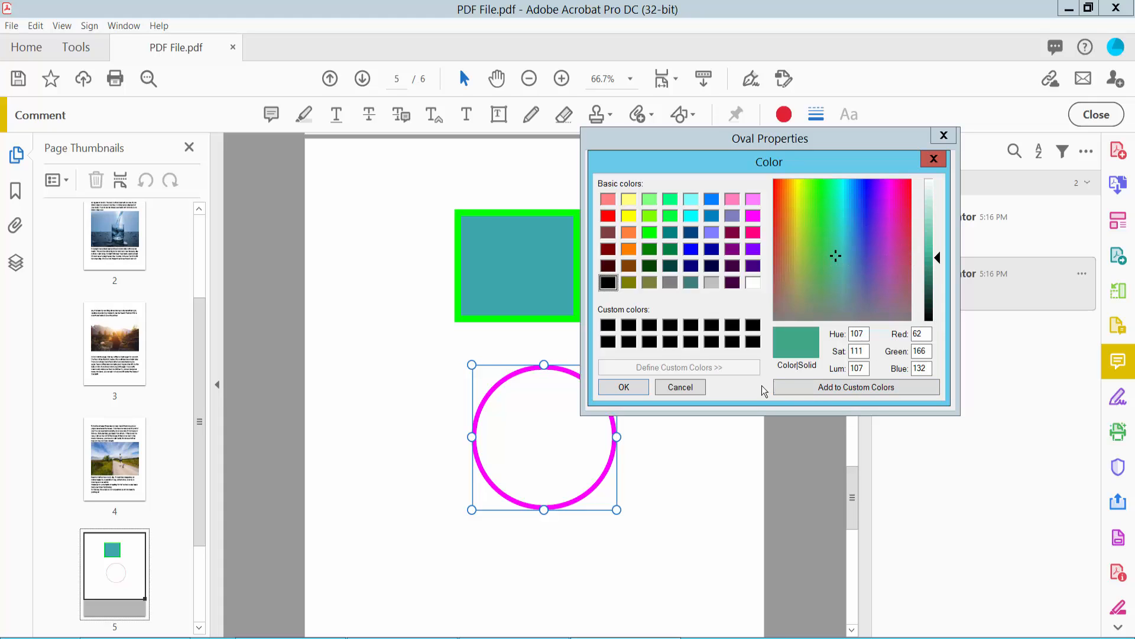
pyautogui.click(900, 249)
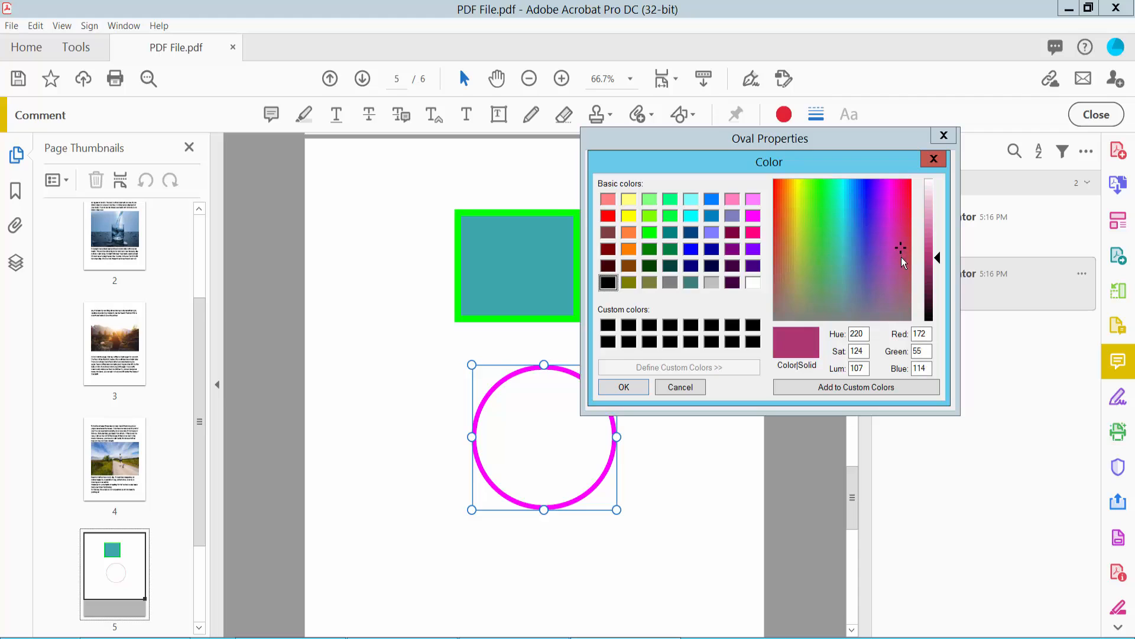
pyautogui.click(623, 387)
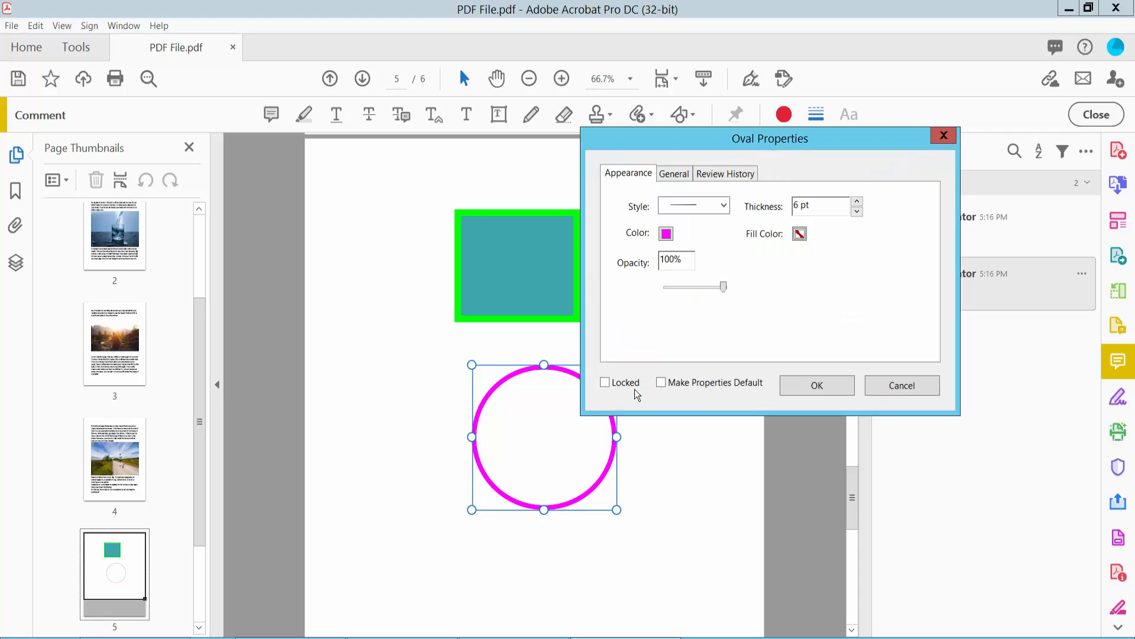
pyautogui.click(817, 384)
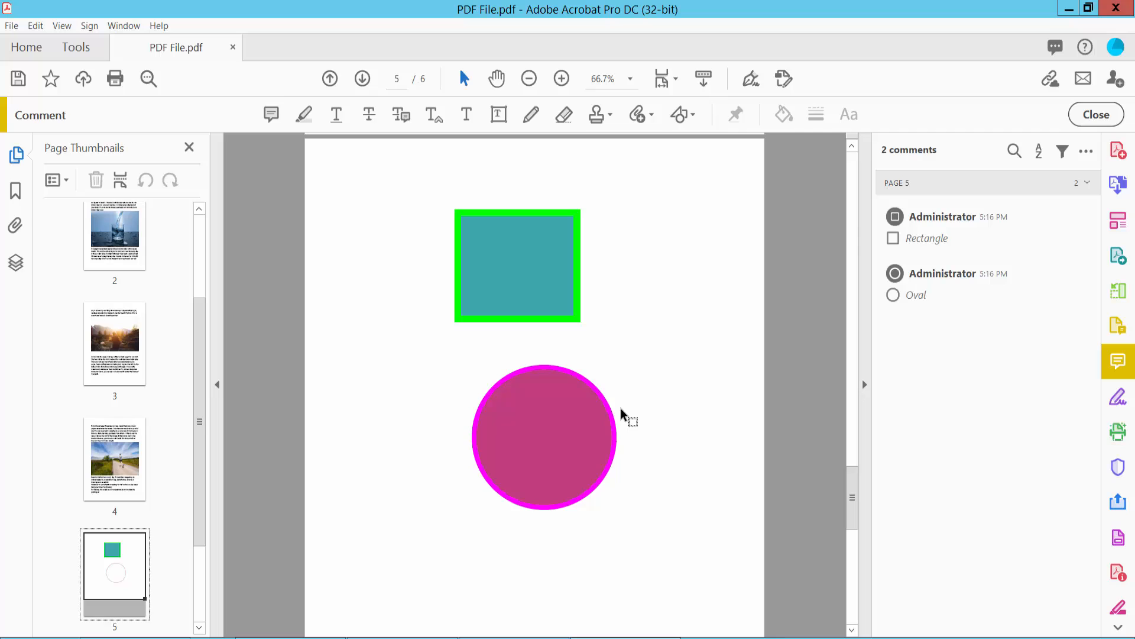
pyautogui.click(545, 436)
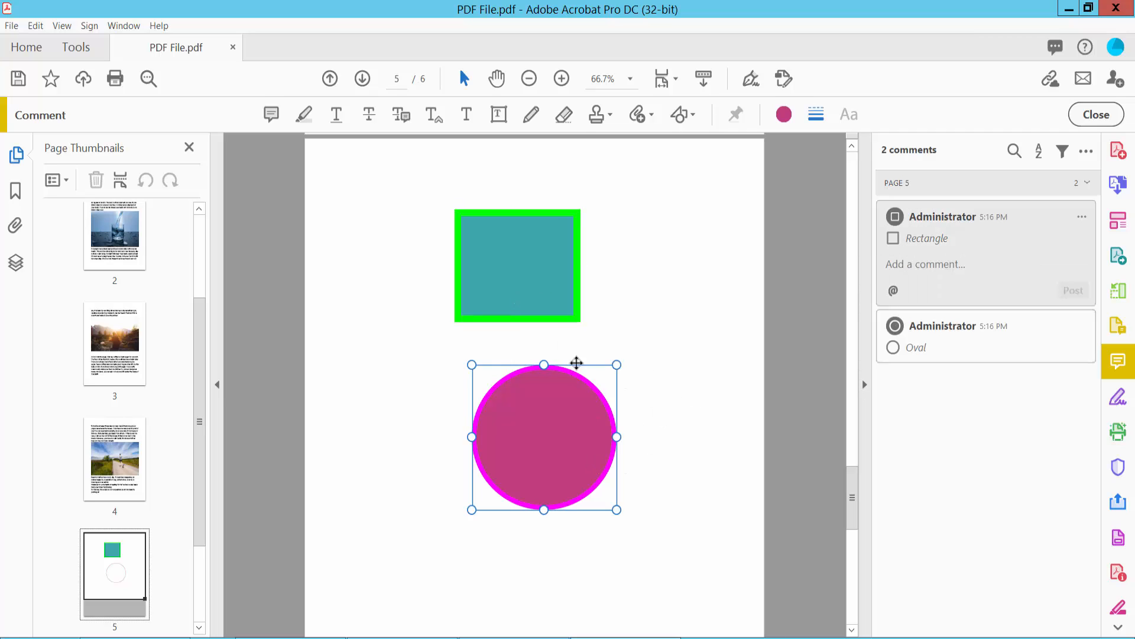
pyautogui.click(709, 362)
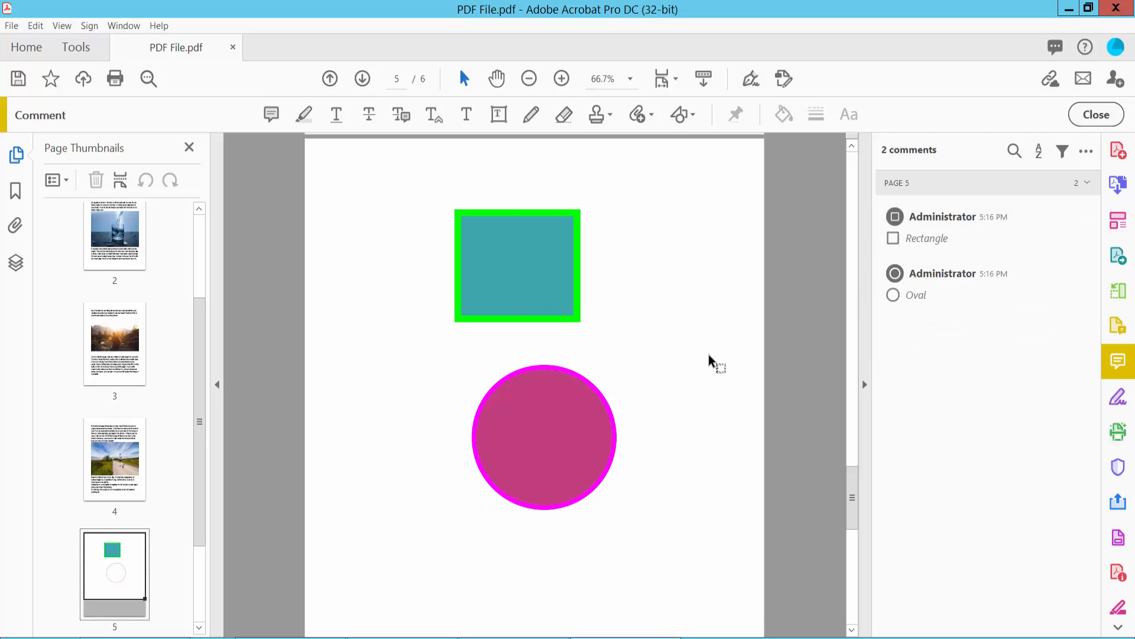